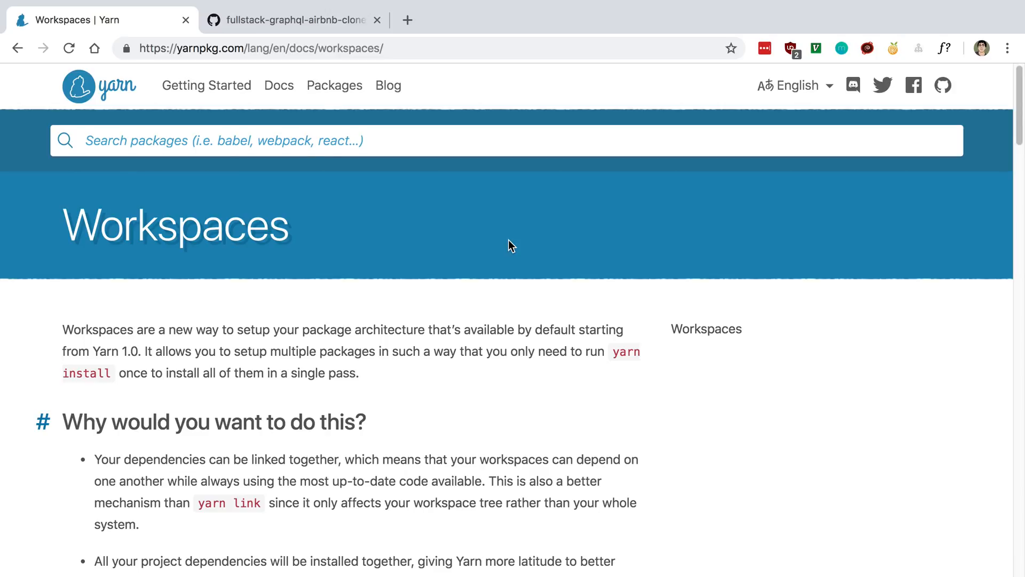
pyautogui.moveTo(359, 109)
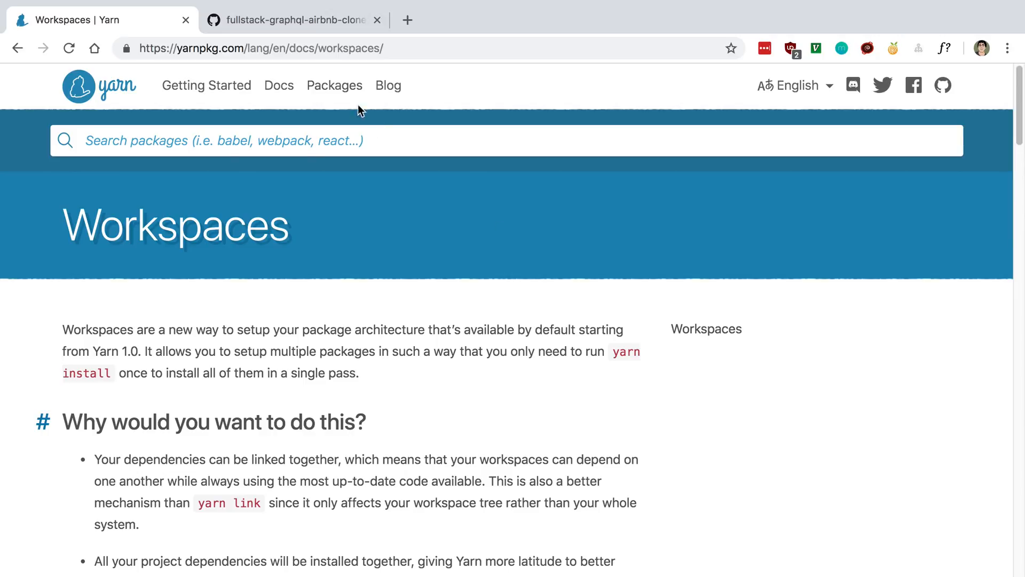
# Switch to the GitHub tab listing the monorepo's app, common, controller, server and web packages
pyautogui.click(295, 19)
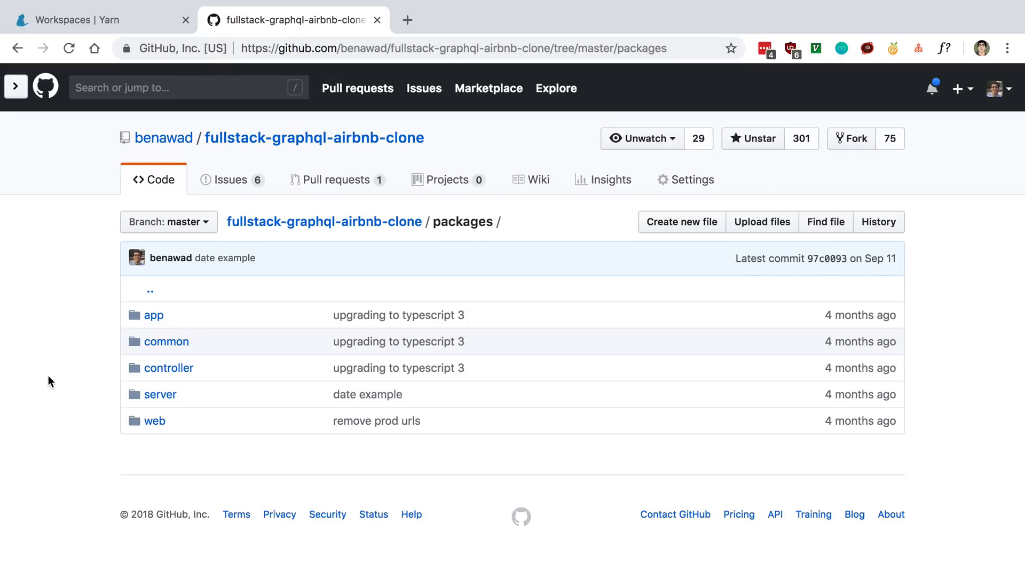
pyautogui.moveTo(200, 340)
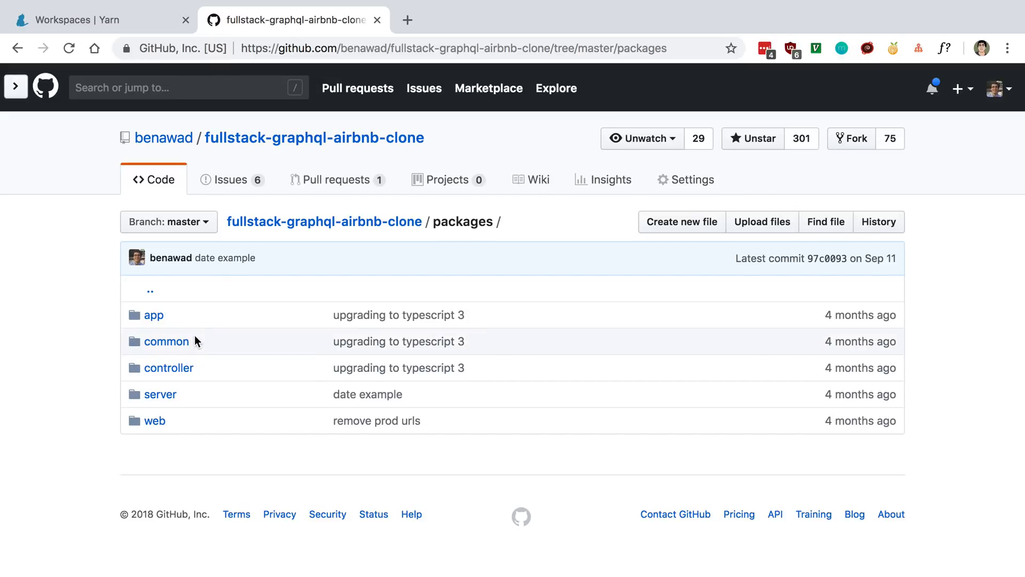
pyautogui.moveTo(154, 420)
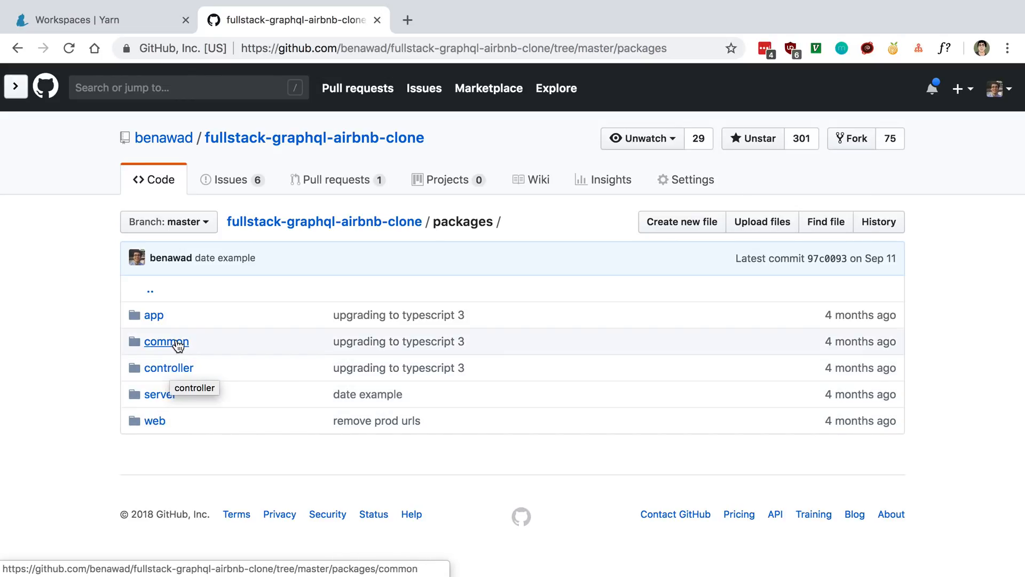
pyautogui.moveTo(170, 371)
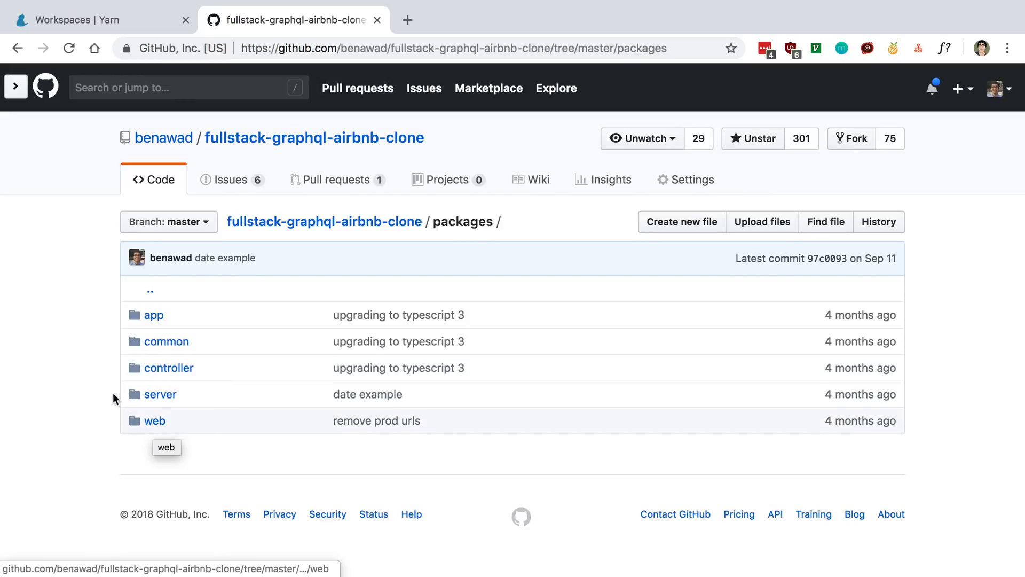
pyautogui.moveTo(172, 350)
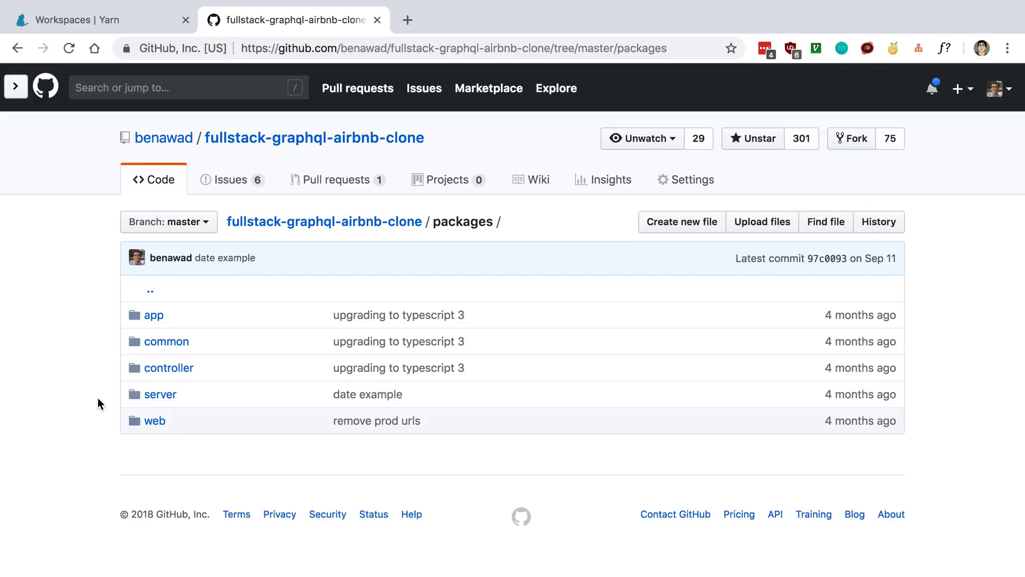
# Switch to the typescriptlang.org tab showing the TypeScript homepage
pyautogui.click(98, 19)
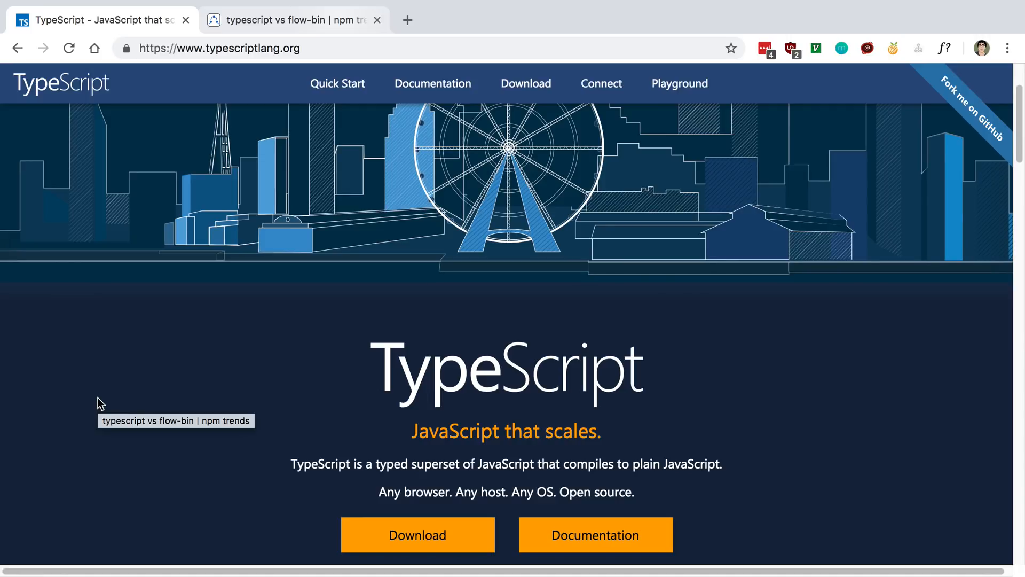
pyautogui.moveTo(99, 404)
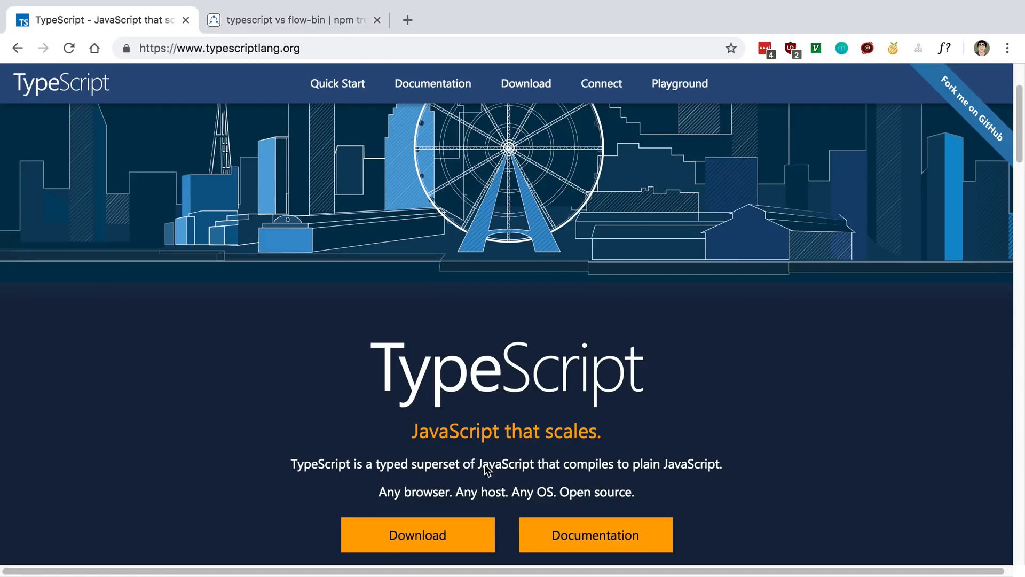
pyautogui.moveTo(125, 243)
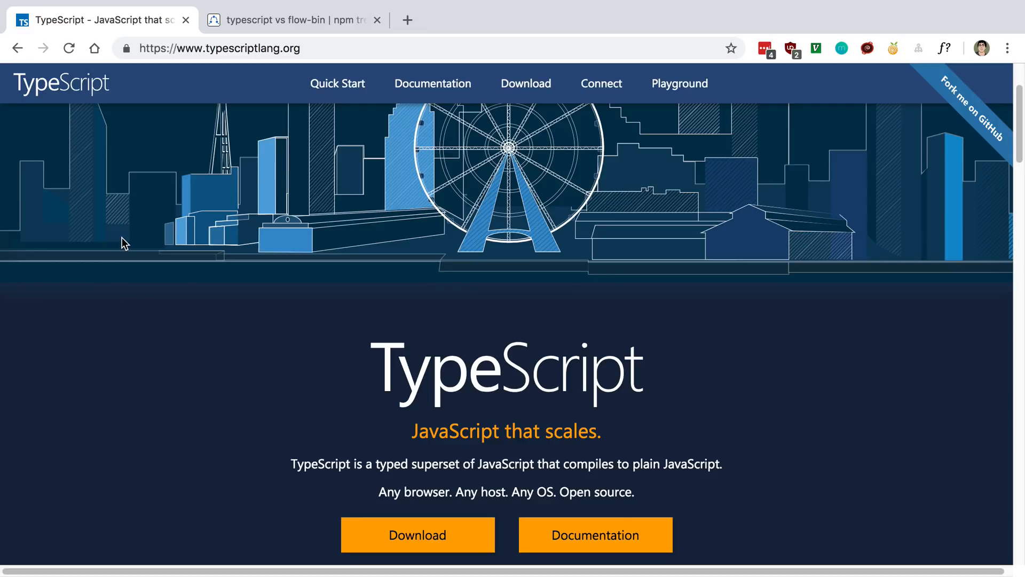
pyautogui.moveTo(240, 34)
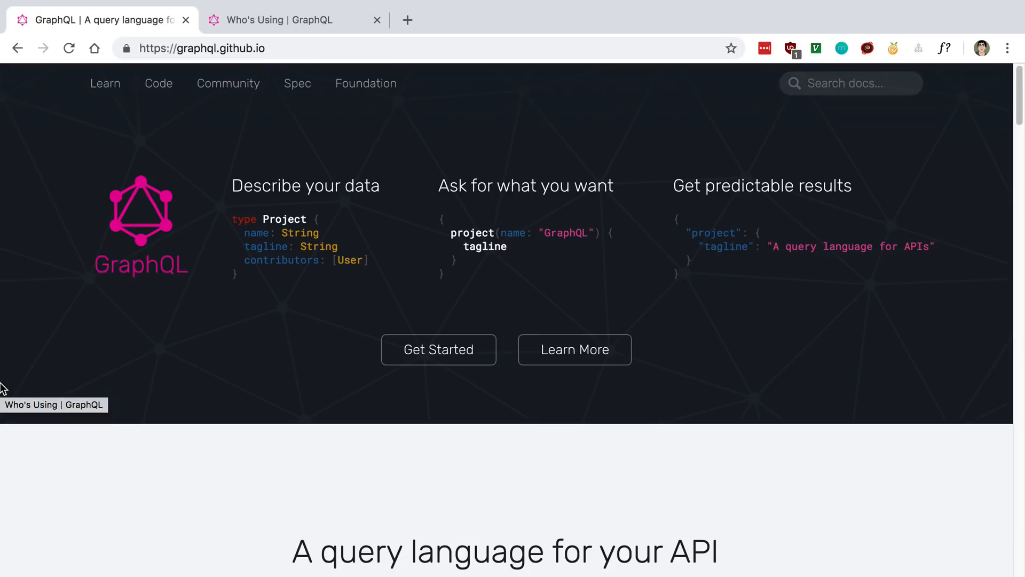
pyautogui.moveTo(172, 250)
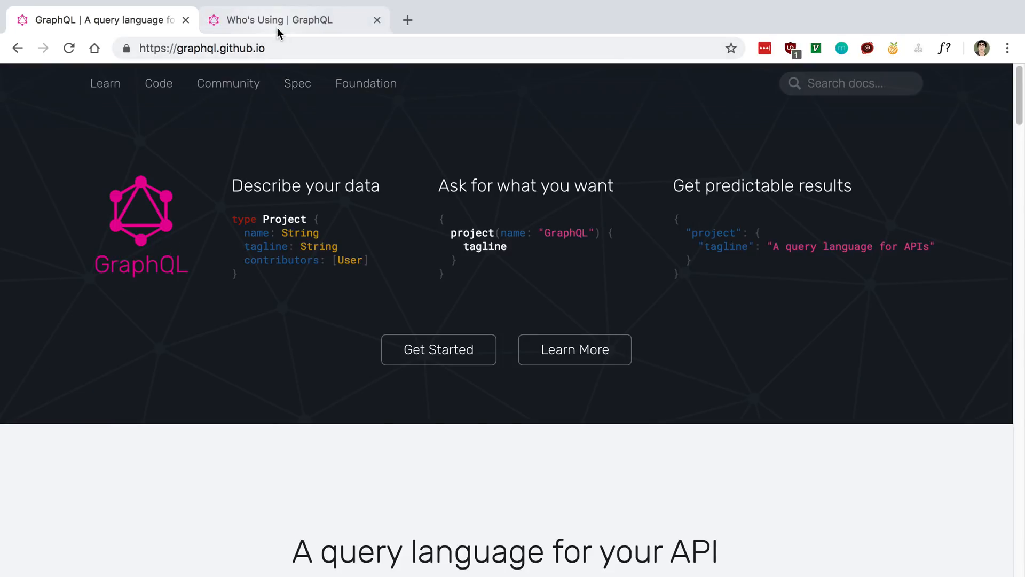
# Show the 'Who's Using GraphQL' page and scroll through logos past GitHub, Hasura and Hudl
pyautogui.click(295, 19)
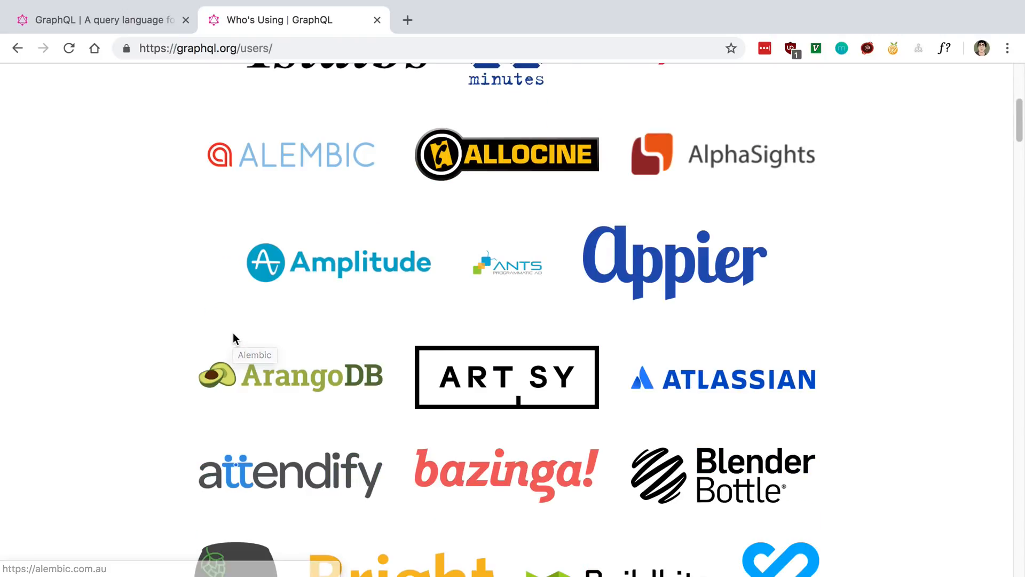
pyautogui.scroll(-3)
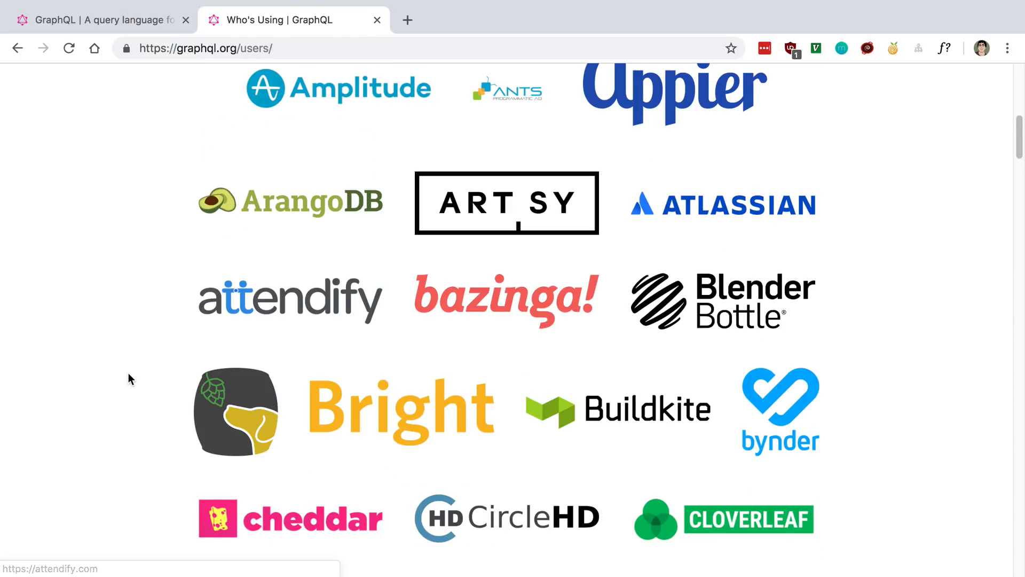
pyautogui.scroll(-3)
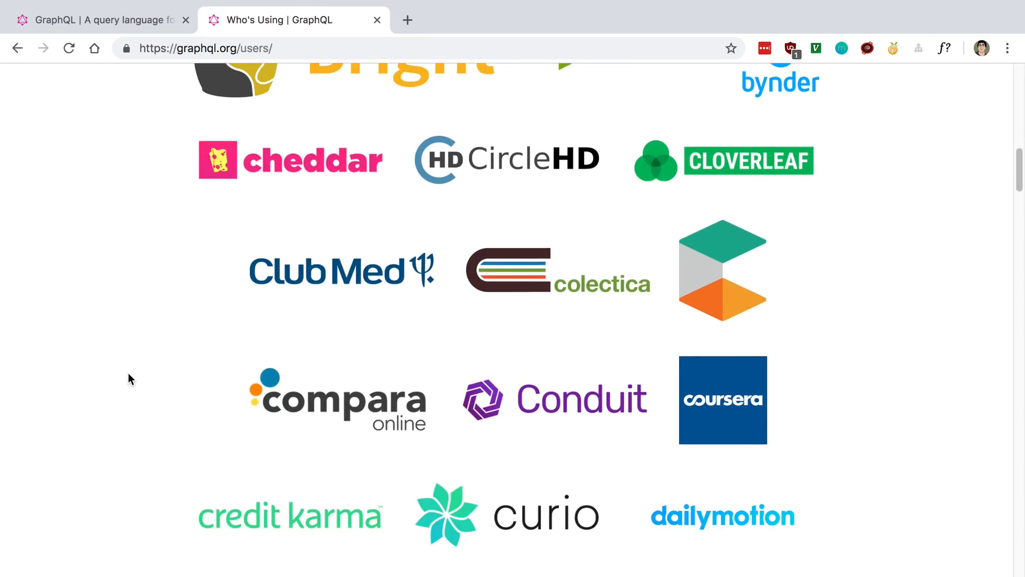
pyautogui.scroll(-3)
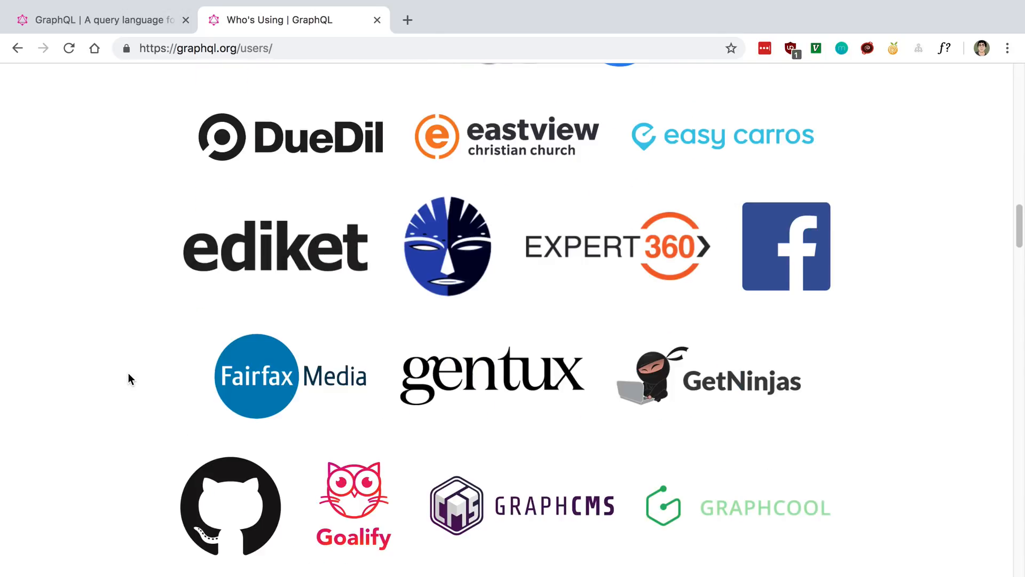
pyautogui.scroll(-3)
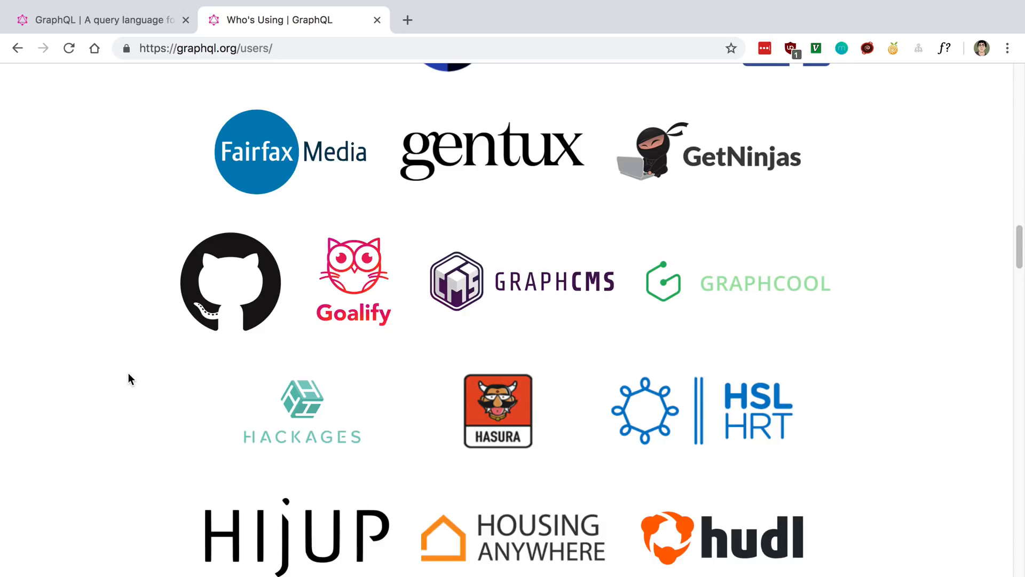
pyautogui.scroll(-3)
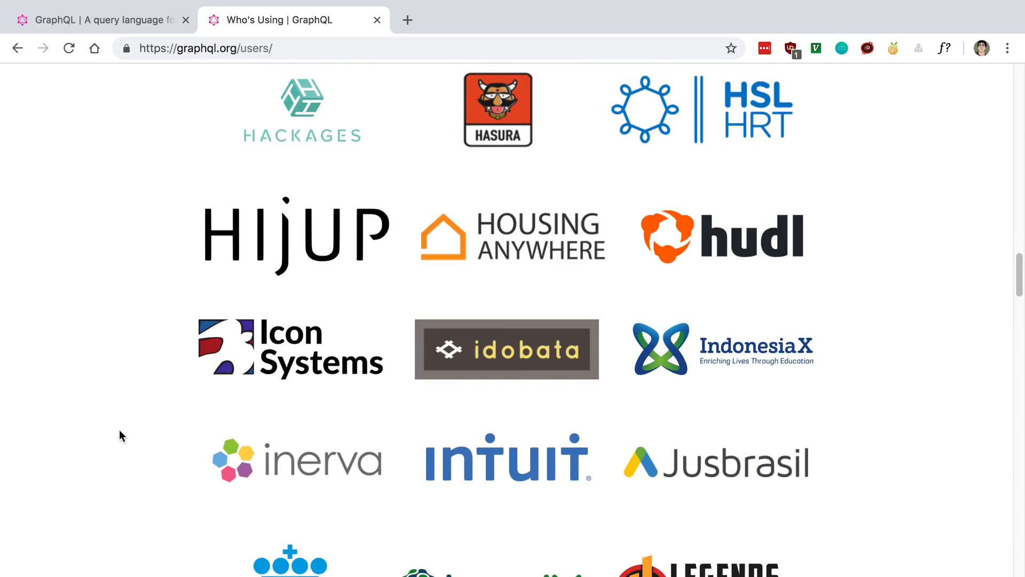
pyautogui.scroll(-3)
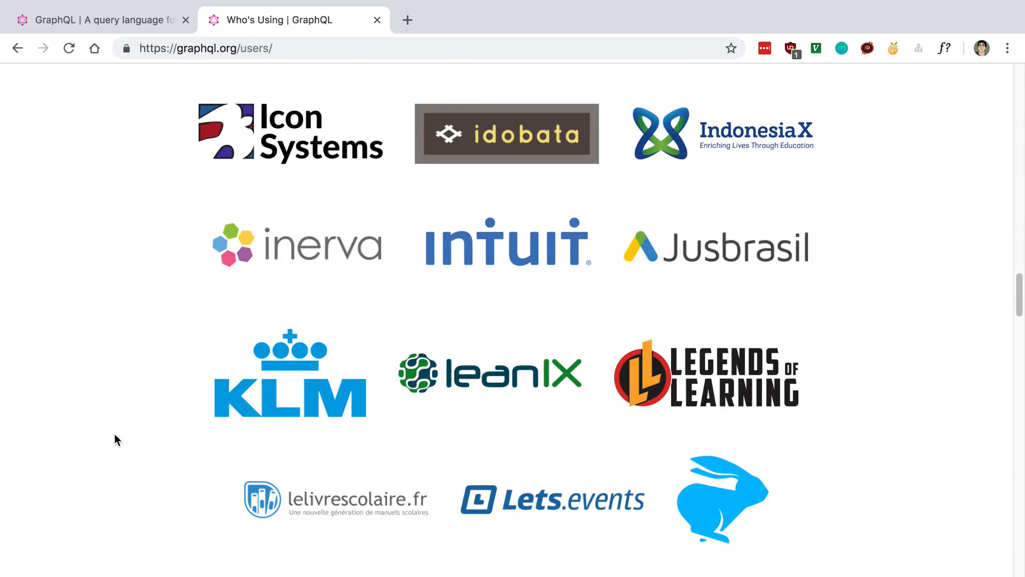
pyautogui.scroll(-3)
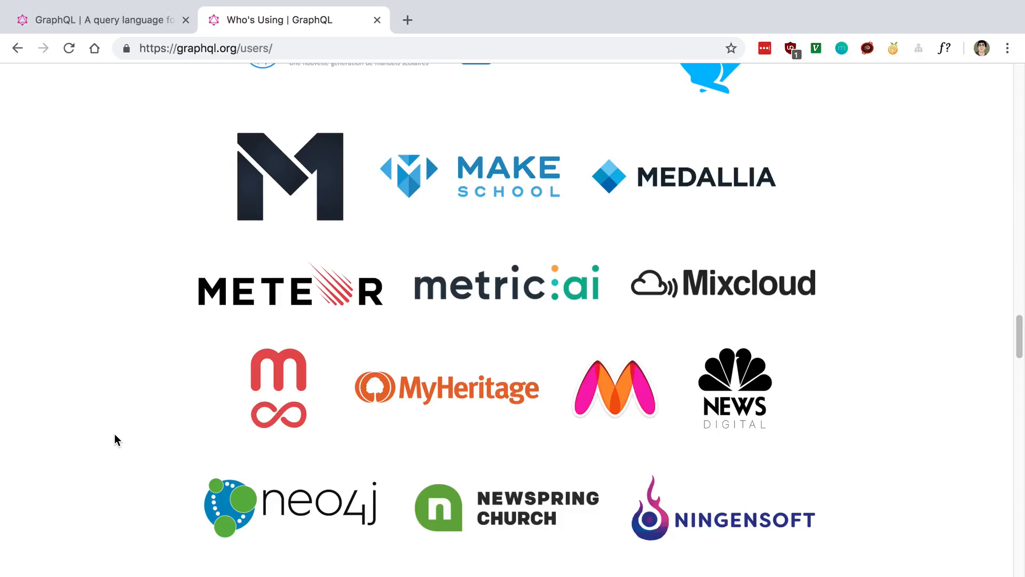
pyautogui.scroll(-3)
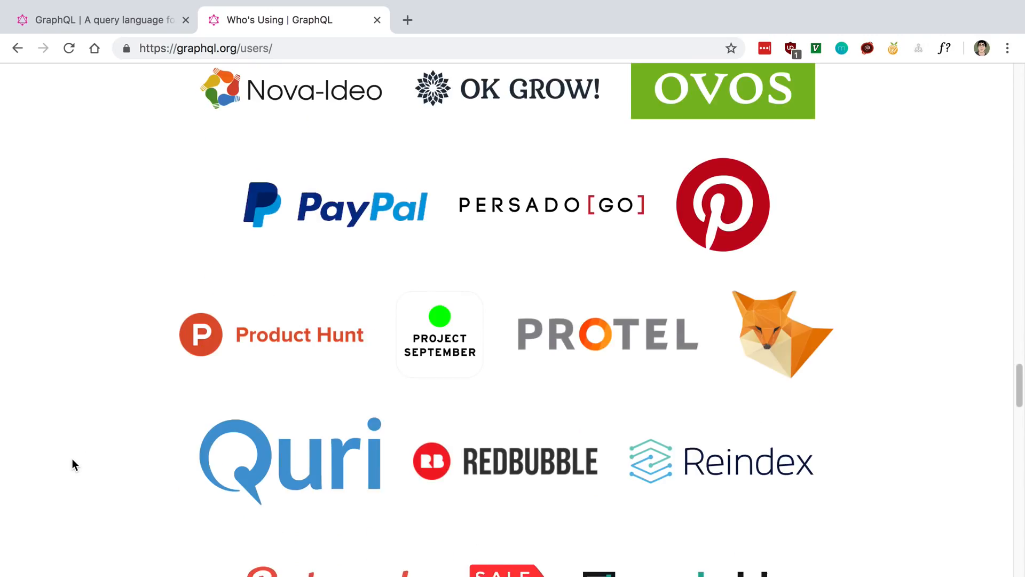
pyautogui.scroll(-3)
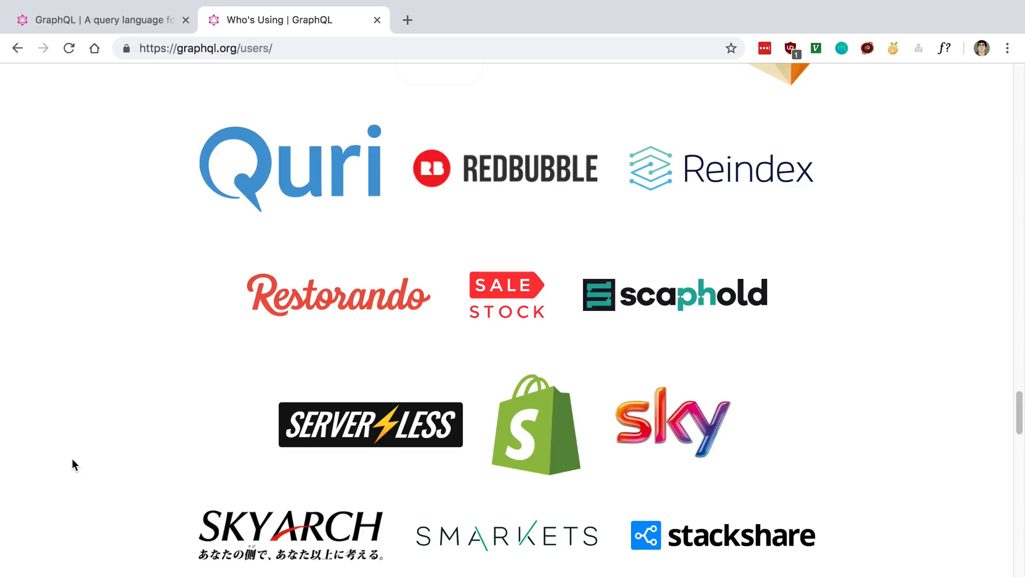